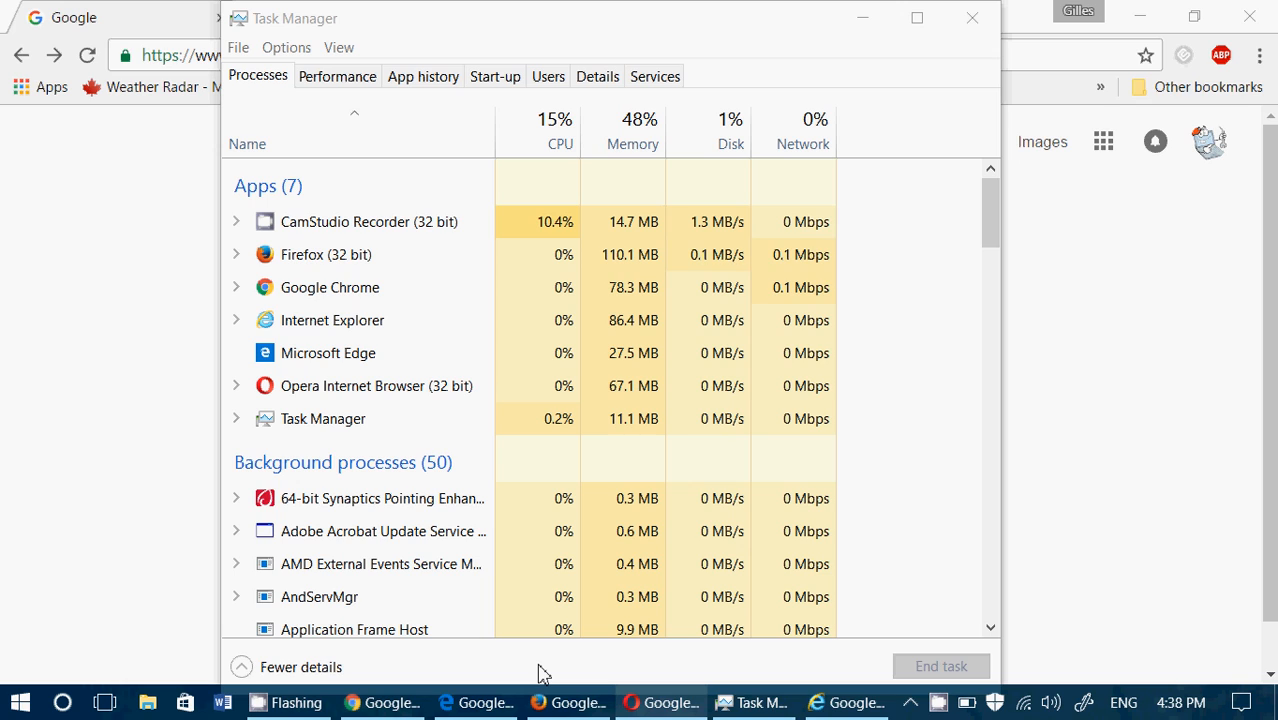
pyautogui.moveTo(398, 384)
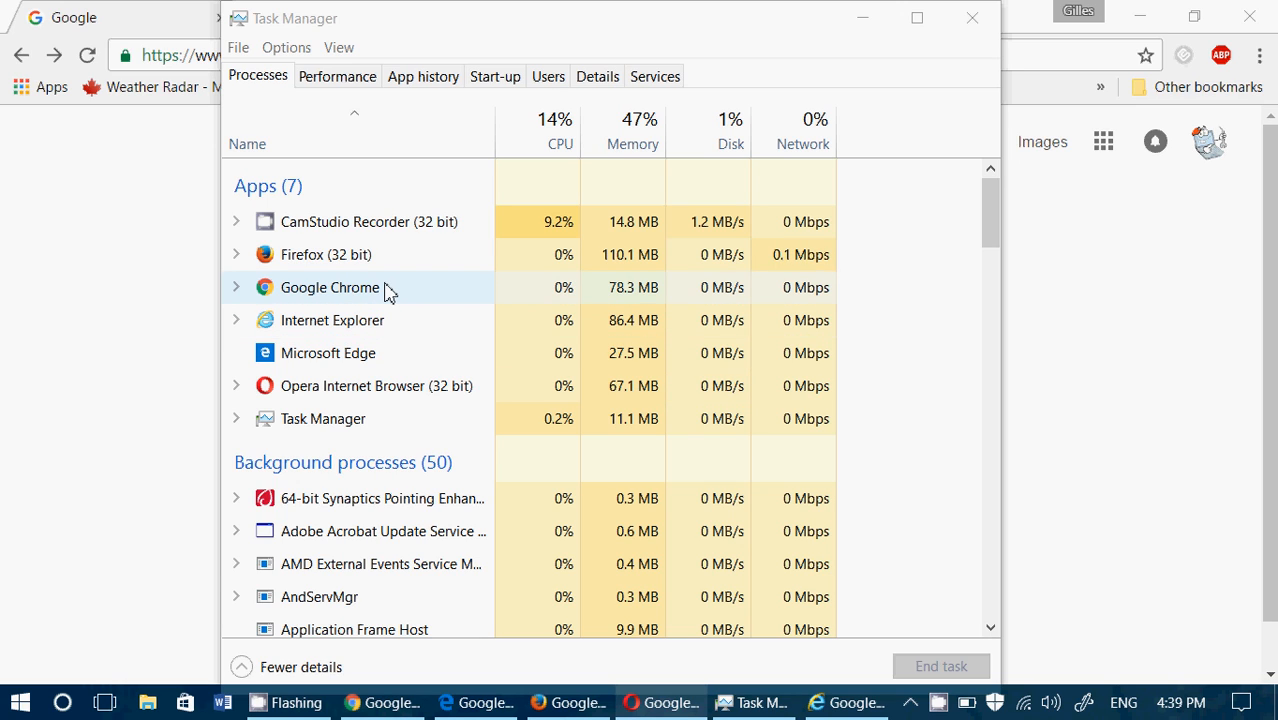
pyautogui.moveTo(398, 260)
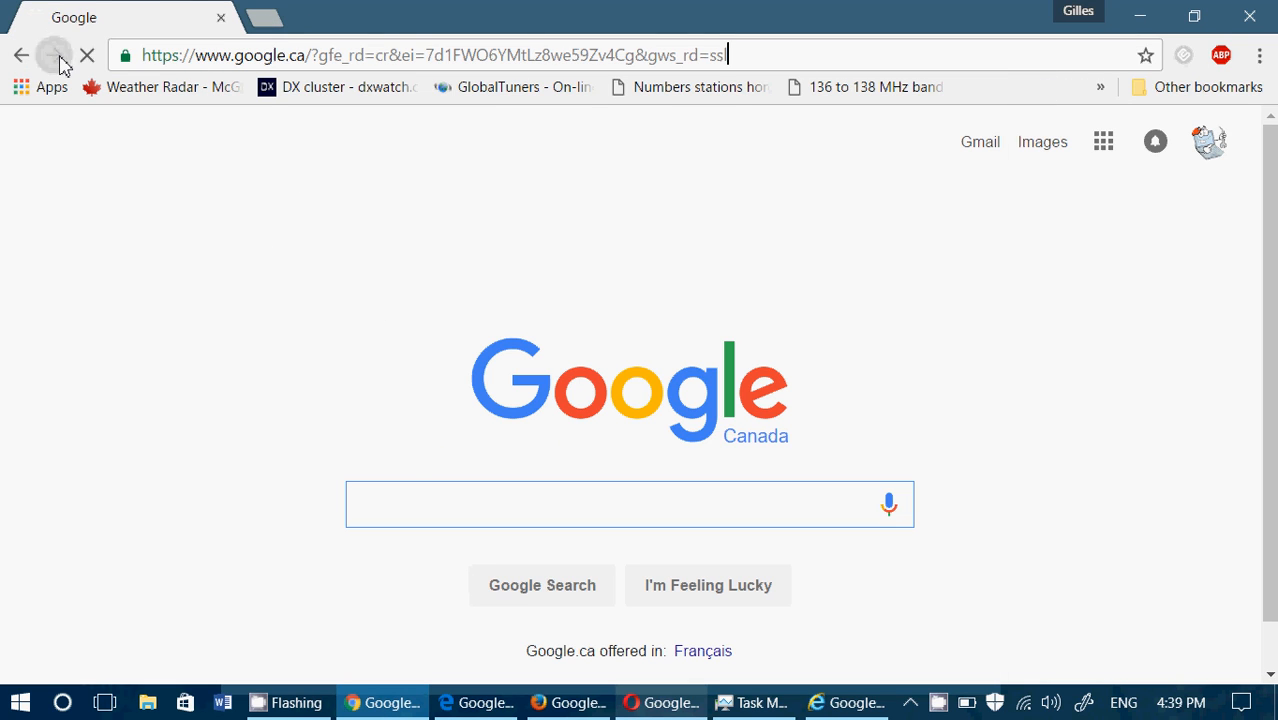
pyautogui.write('www.thurrott.com')
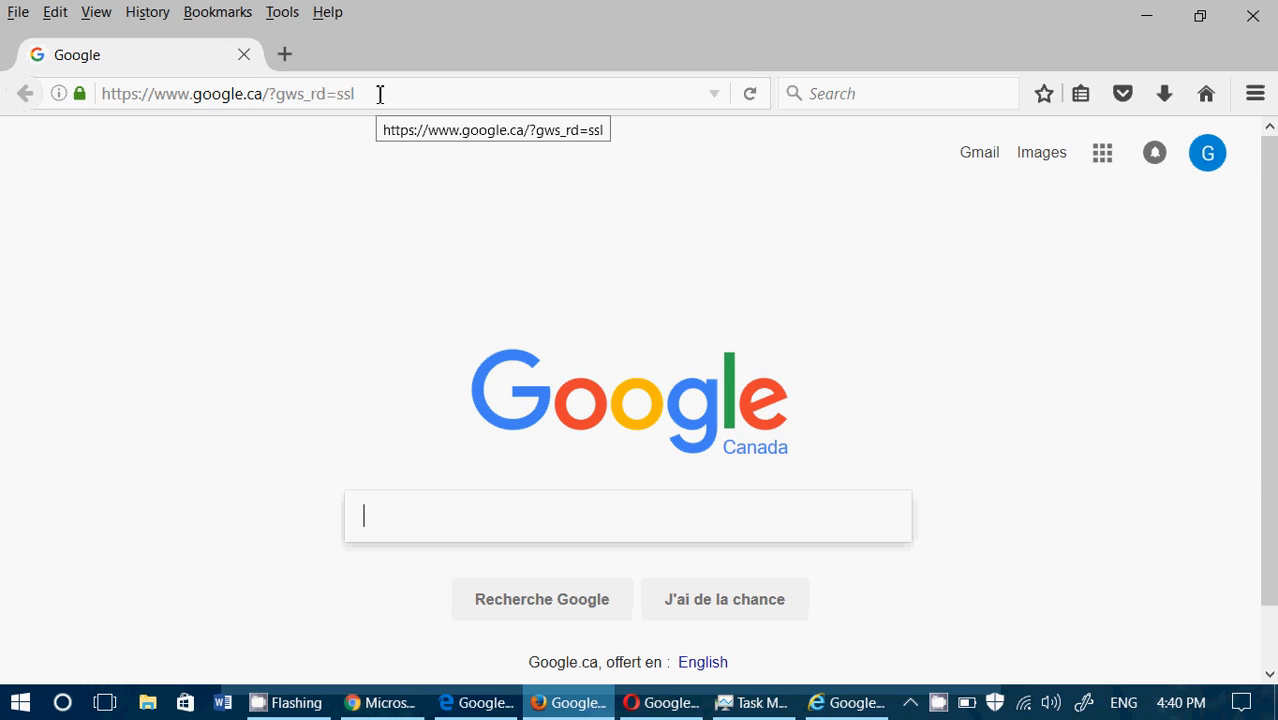
pyautogui.write('h')
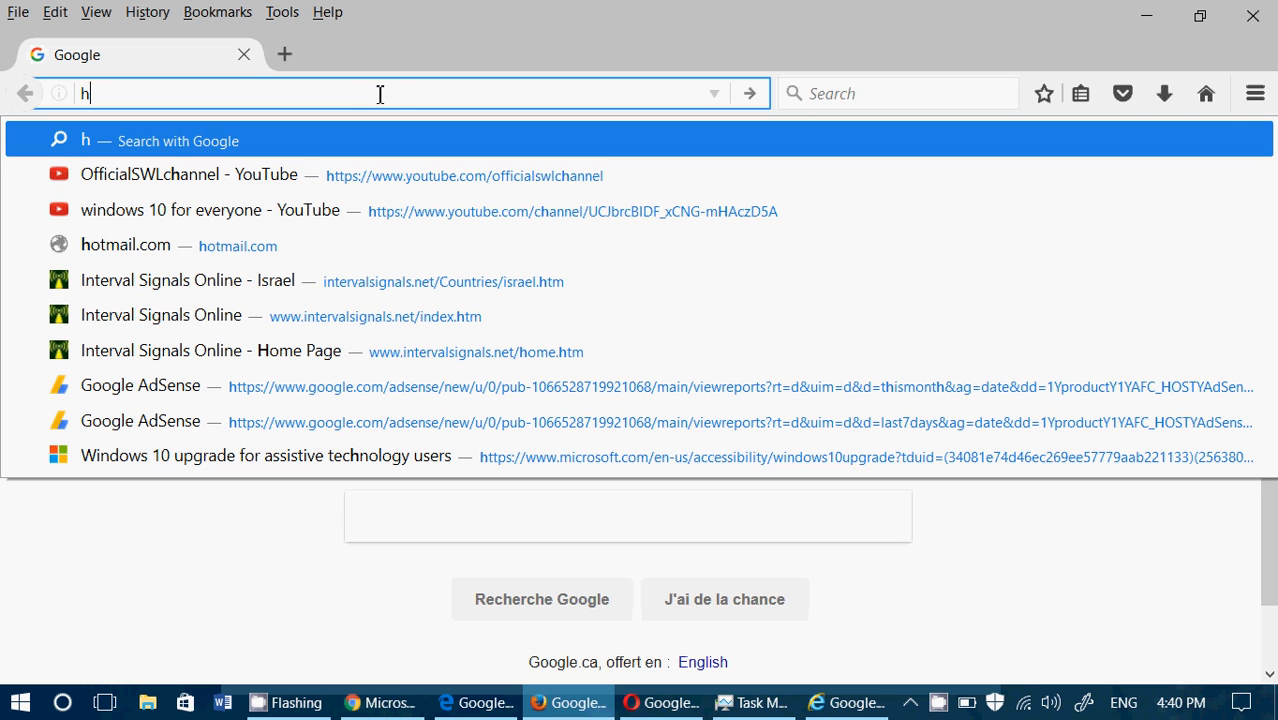
pyautogui.write('tu')
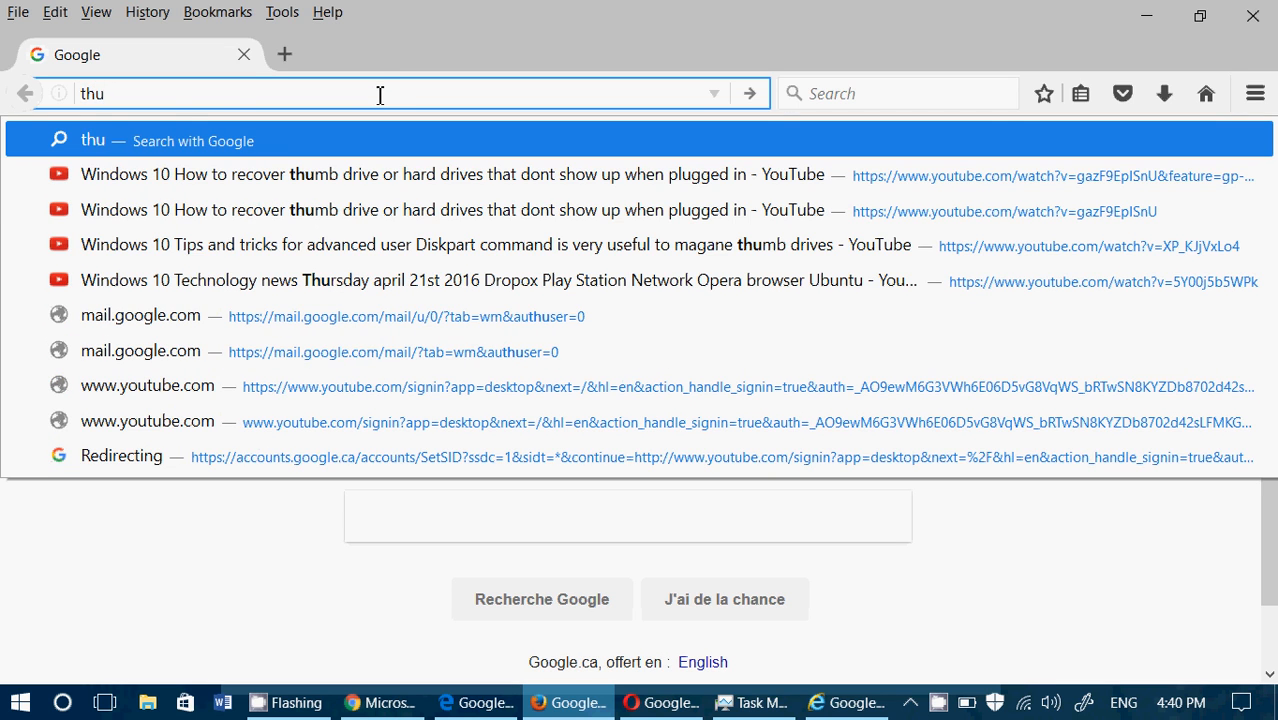
pyautogui.write('rr')
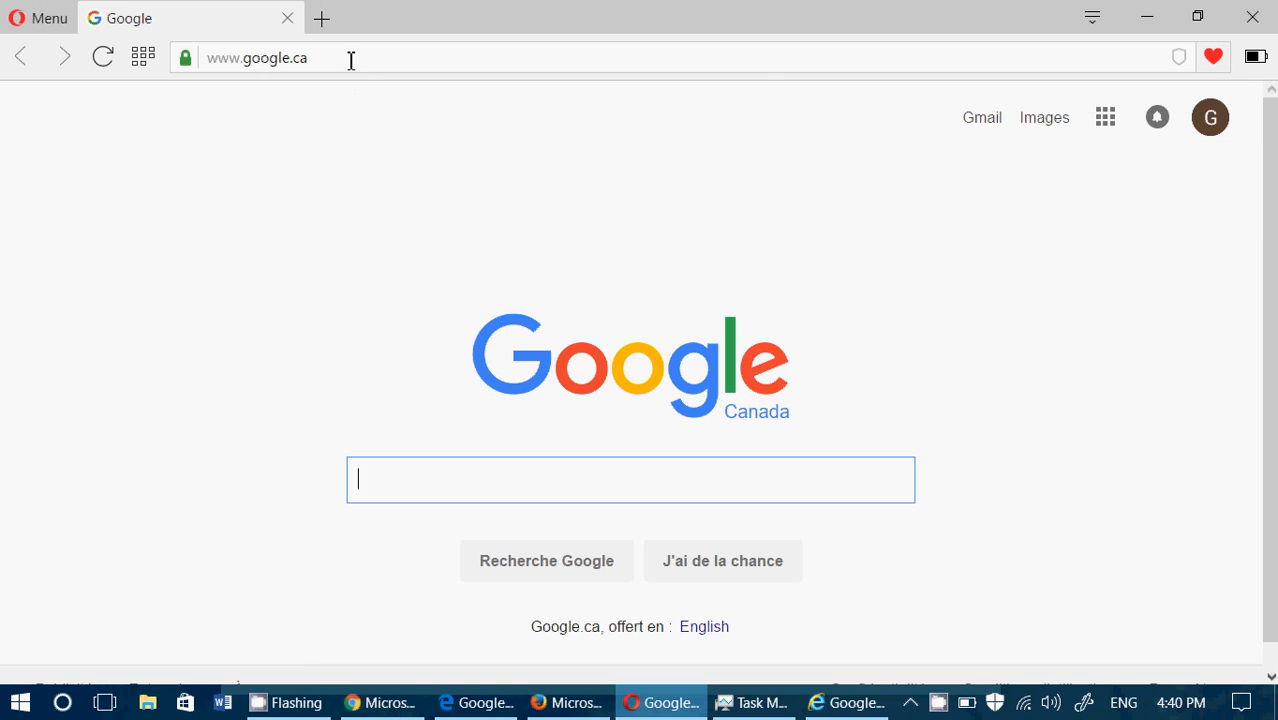
pyautogui.write('thu')
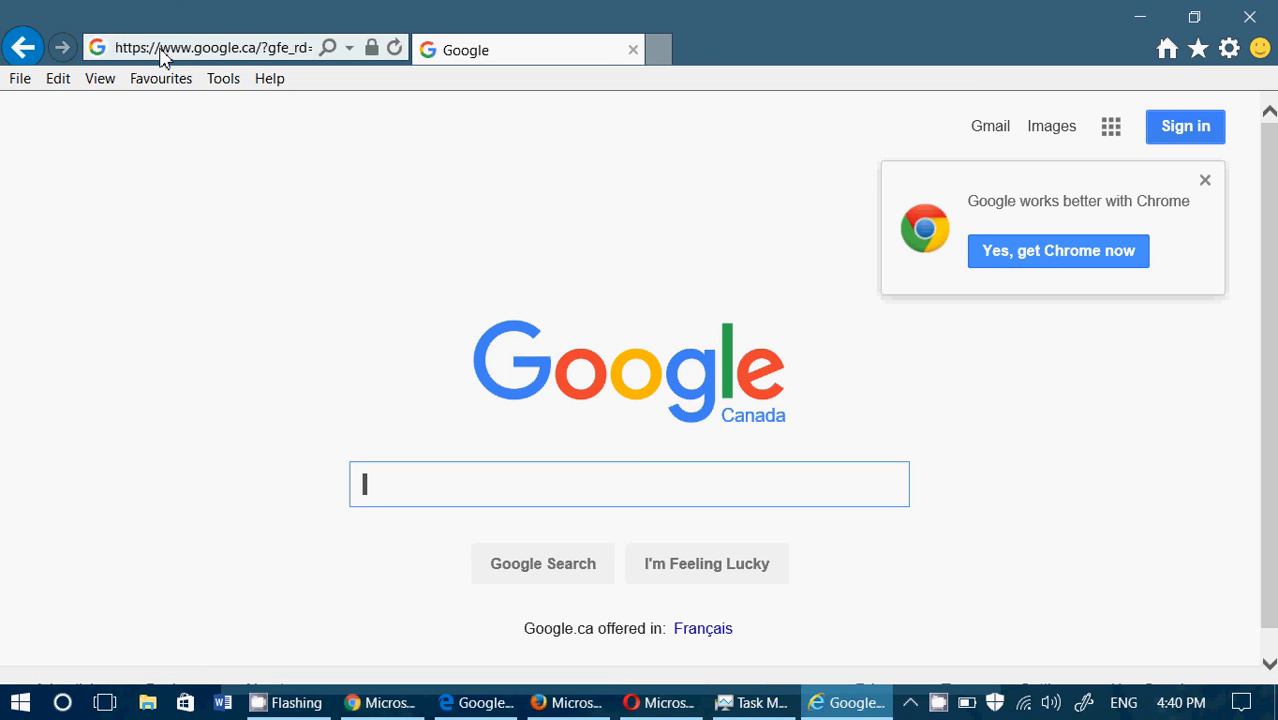
pyautogui.write('thurrott.com')
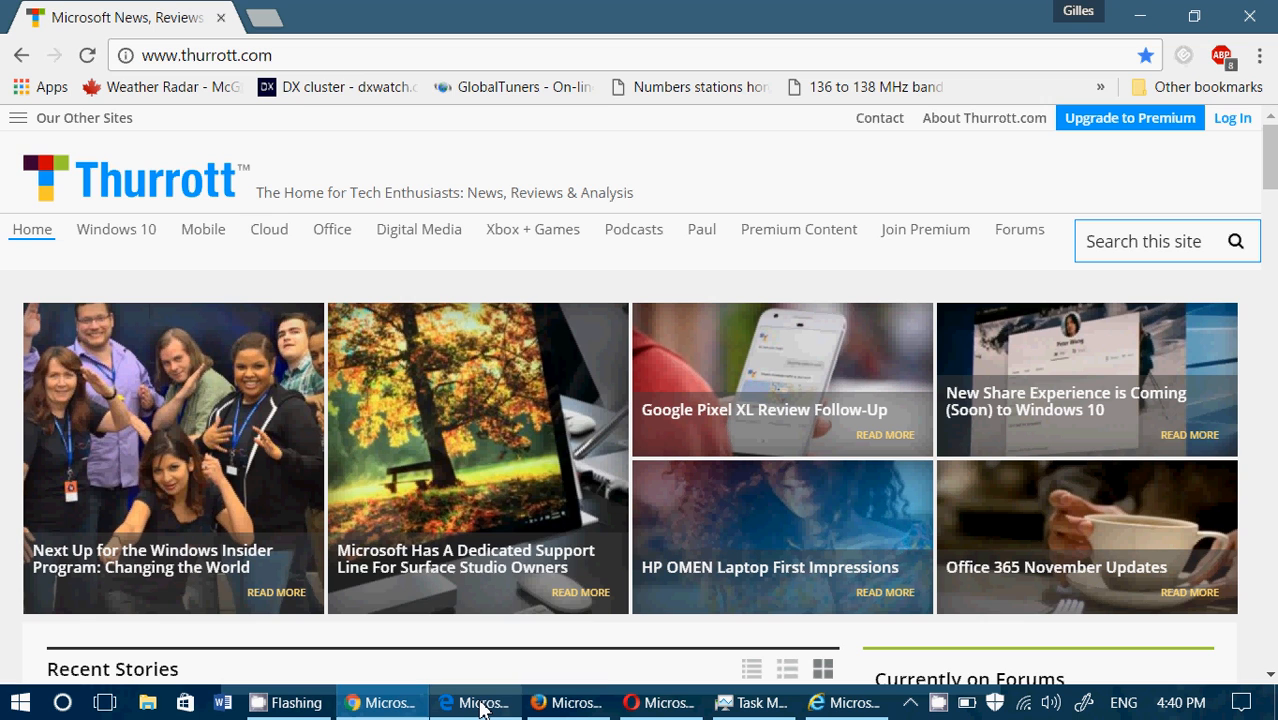
pyautogui.moveTo(478, 702)
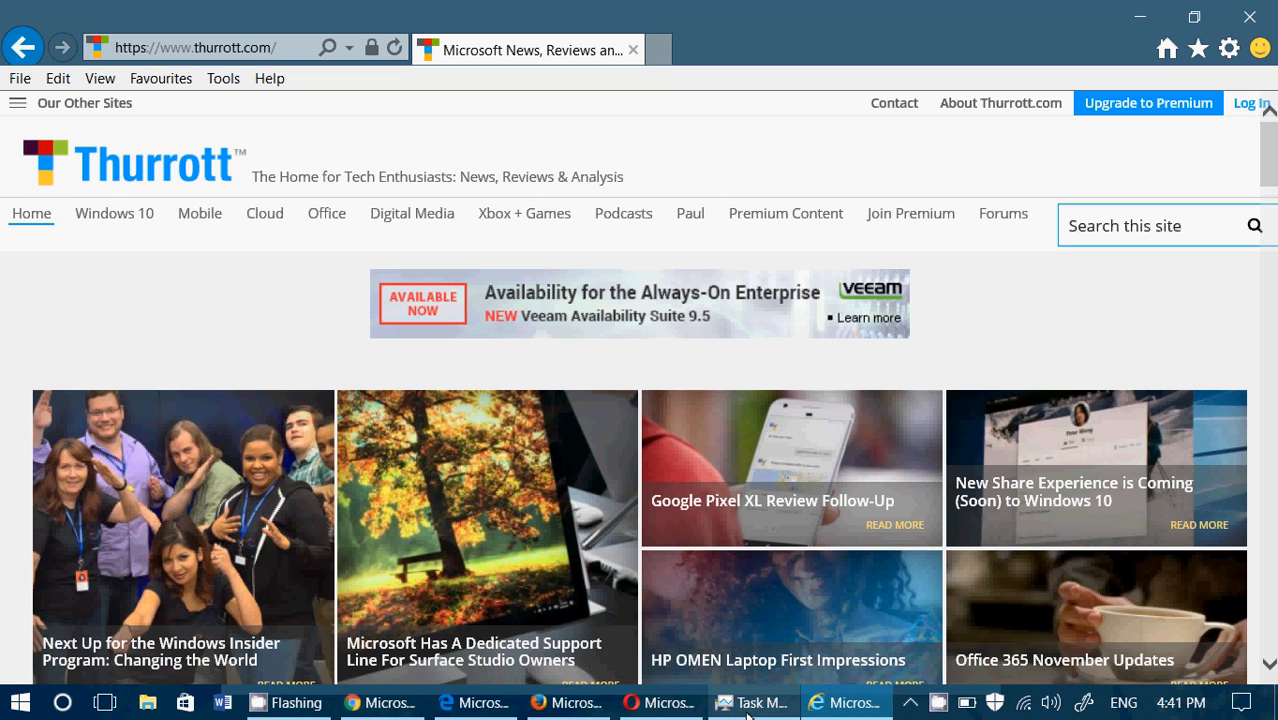
# Bring Task Manager forward once Thurrott has loaded in Internet Explorer
pyautogui.click(752, 702)
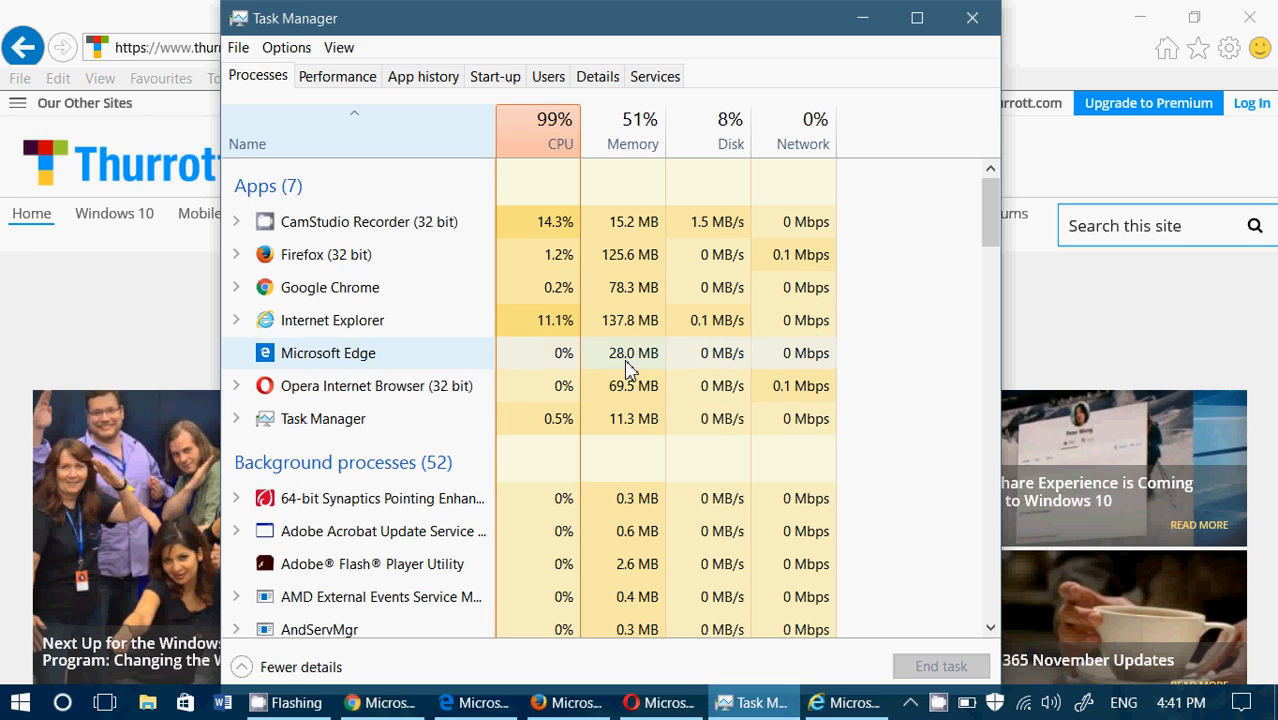
pyautogui.moveTo(674, 278)
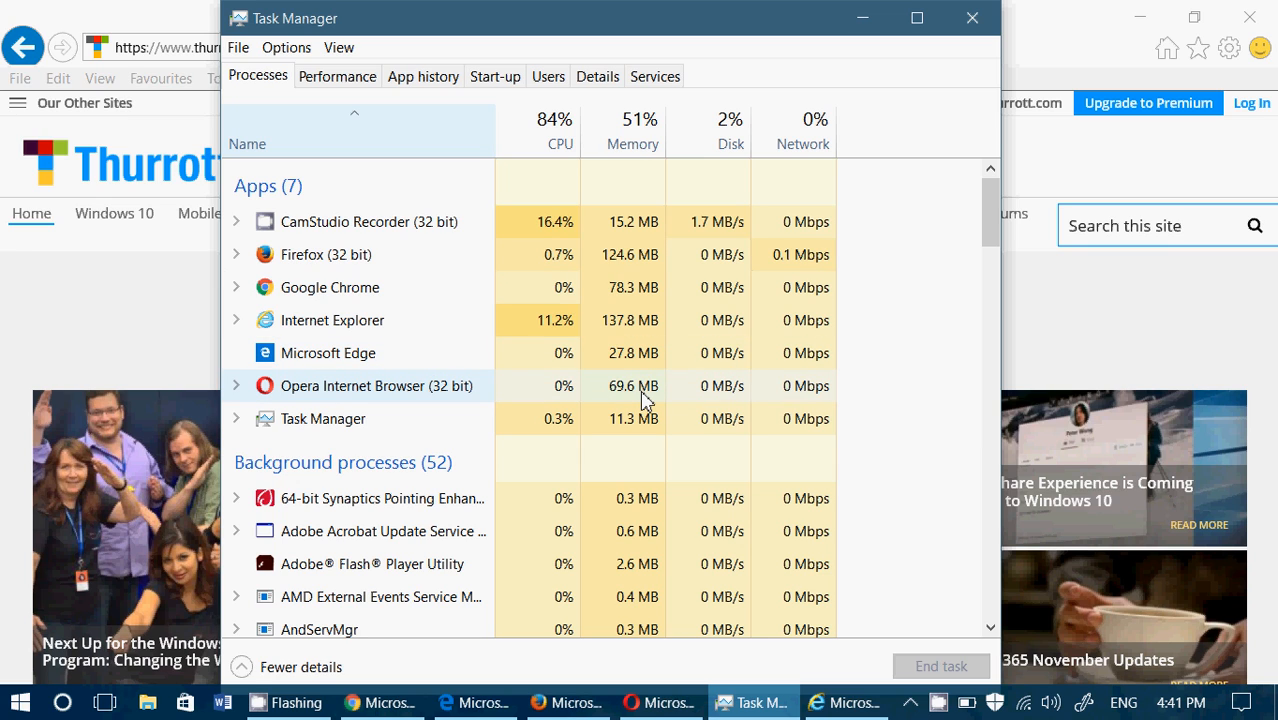
pyautogui.moveTo(624, 380)
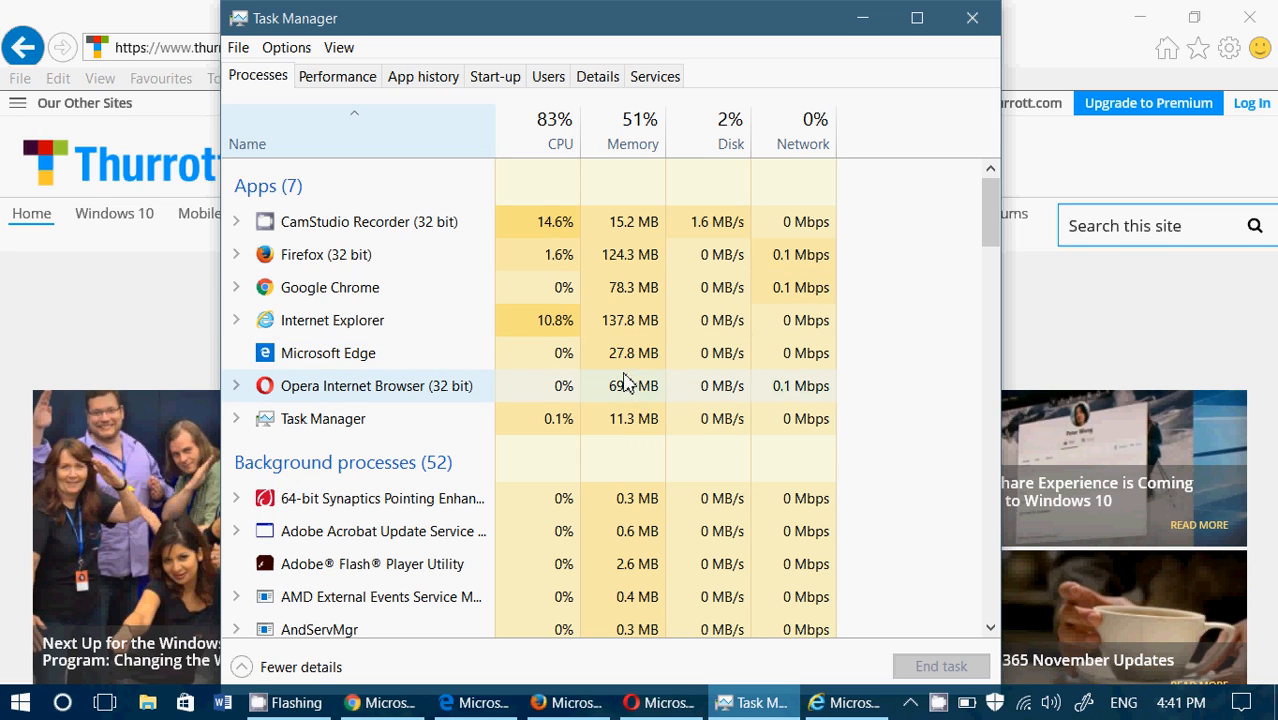
# Return to the Internet Explorer window after reviewing each browser's memory figures
pyautogui.click(328, 352)
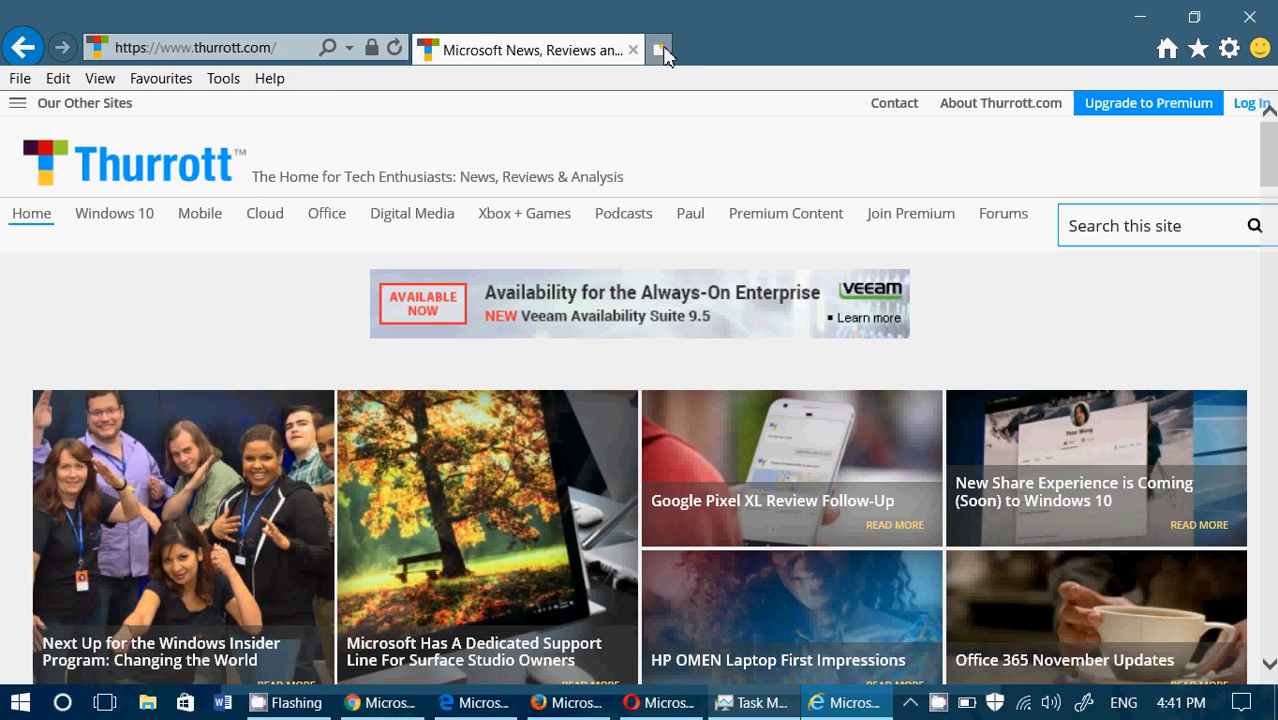
# Add a new tab in Internet Explorer, then load msn.com in a new Opera tab
pyautogui.click(660, 48)
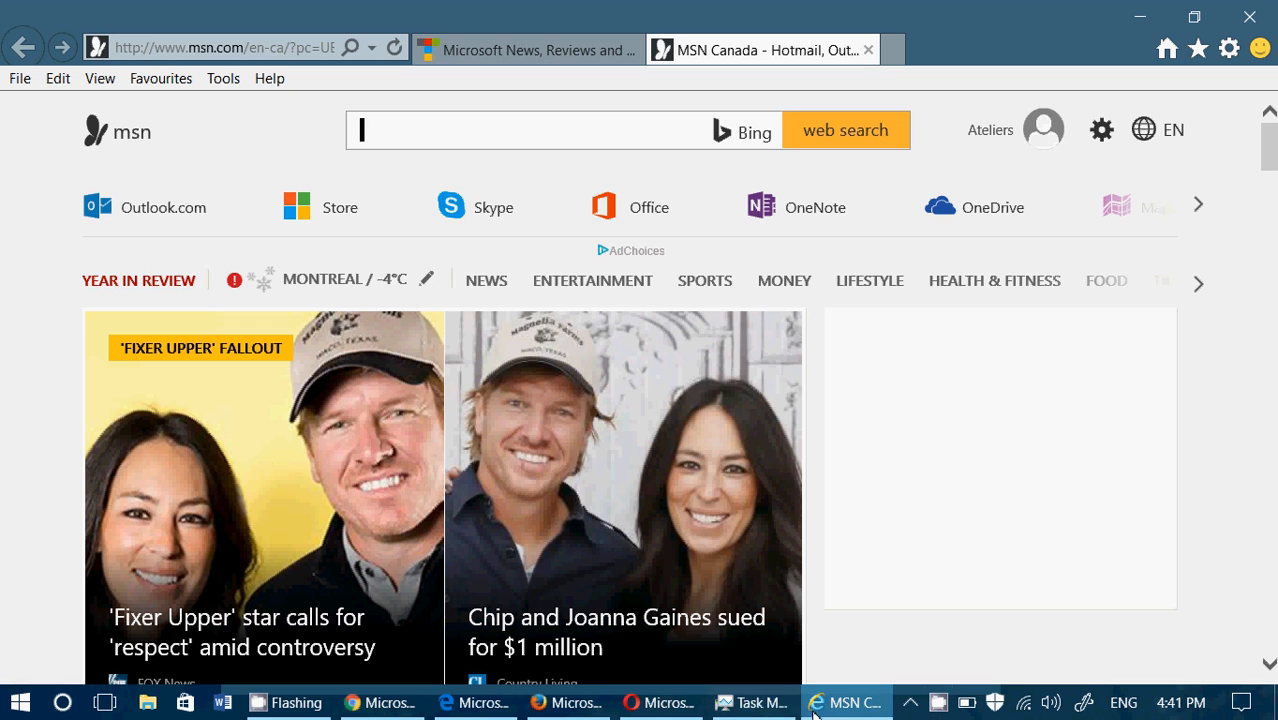
pyautogui.click(660, 702)
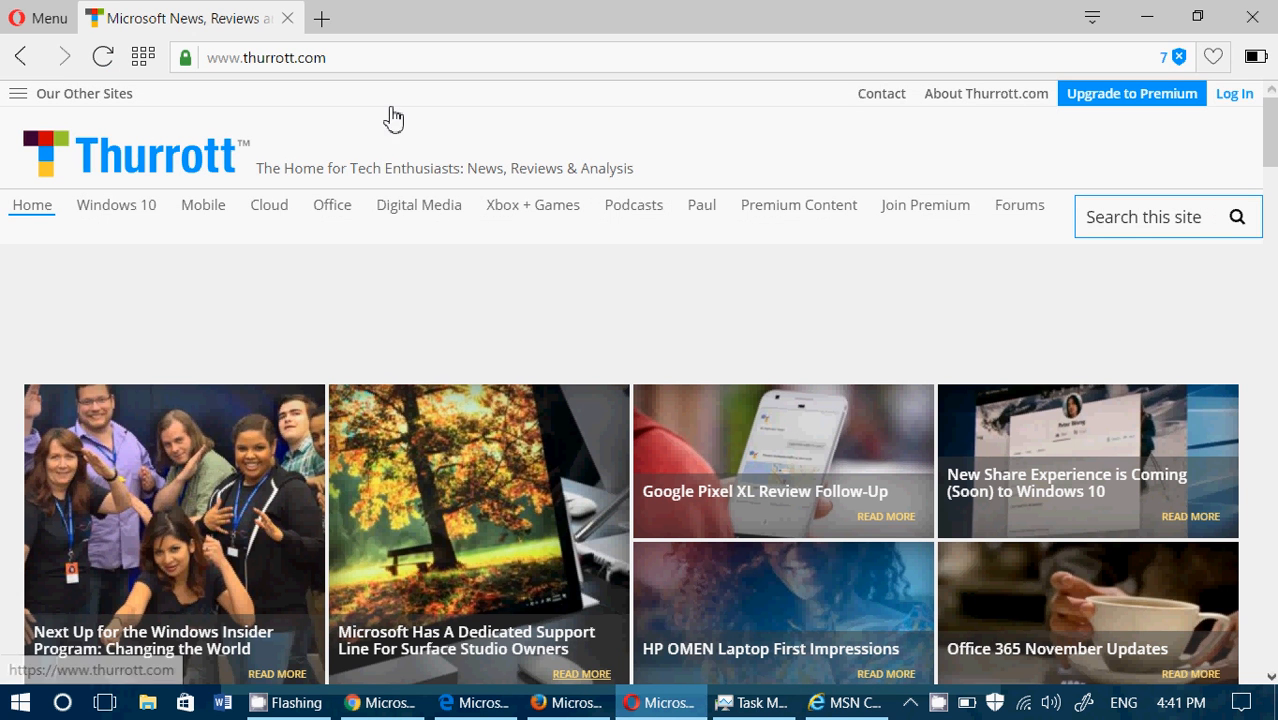
pyautogui.click(320, 18)
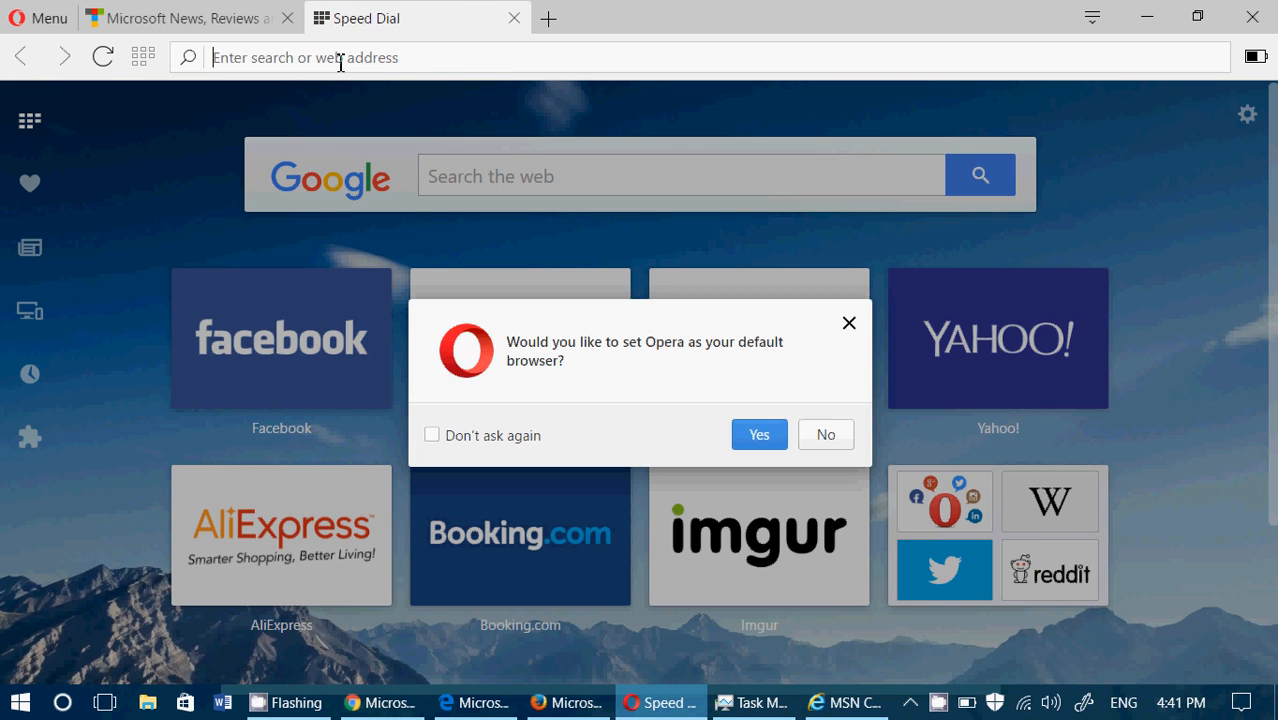
pyautogui.write('m')
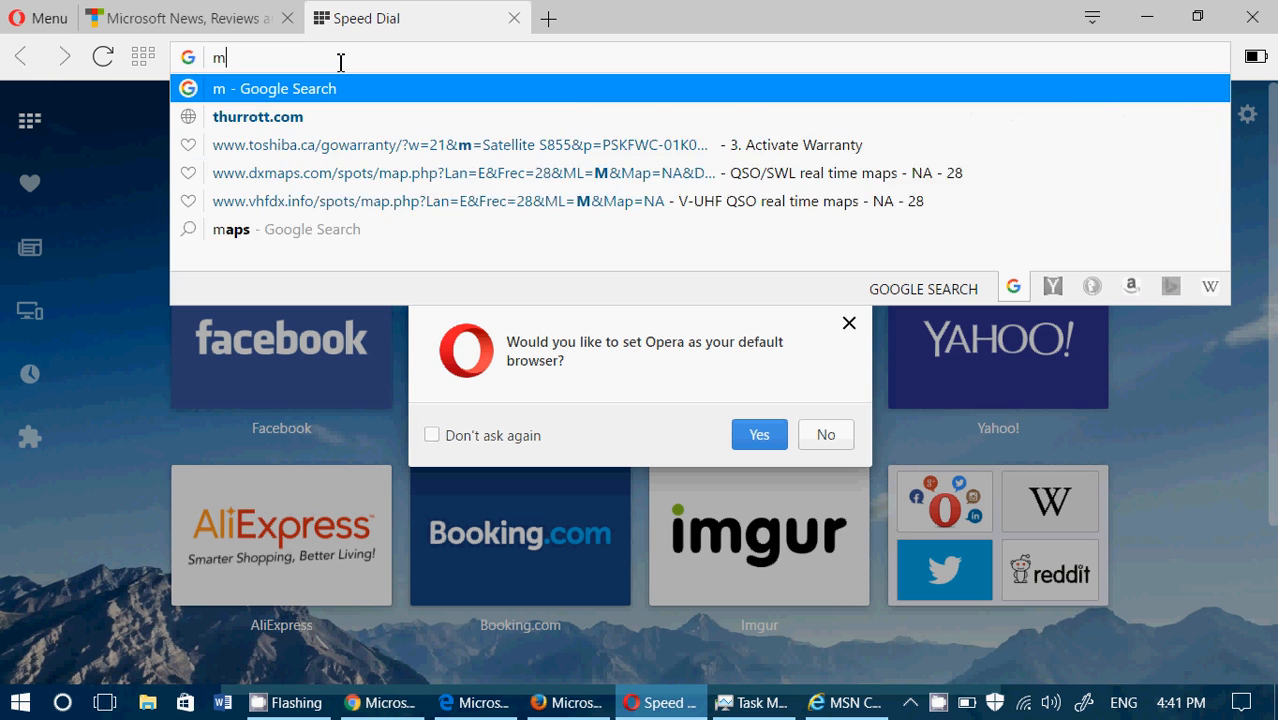
pyautogui.write('sn.com/en-ca/')
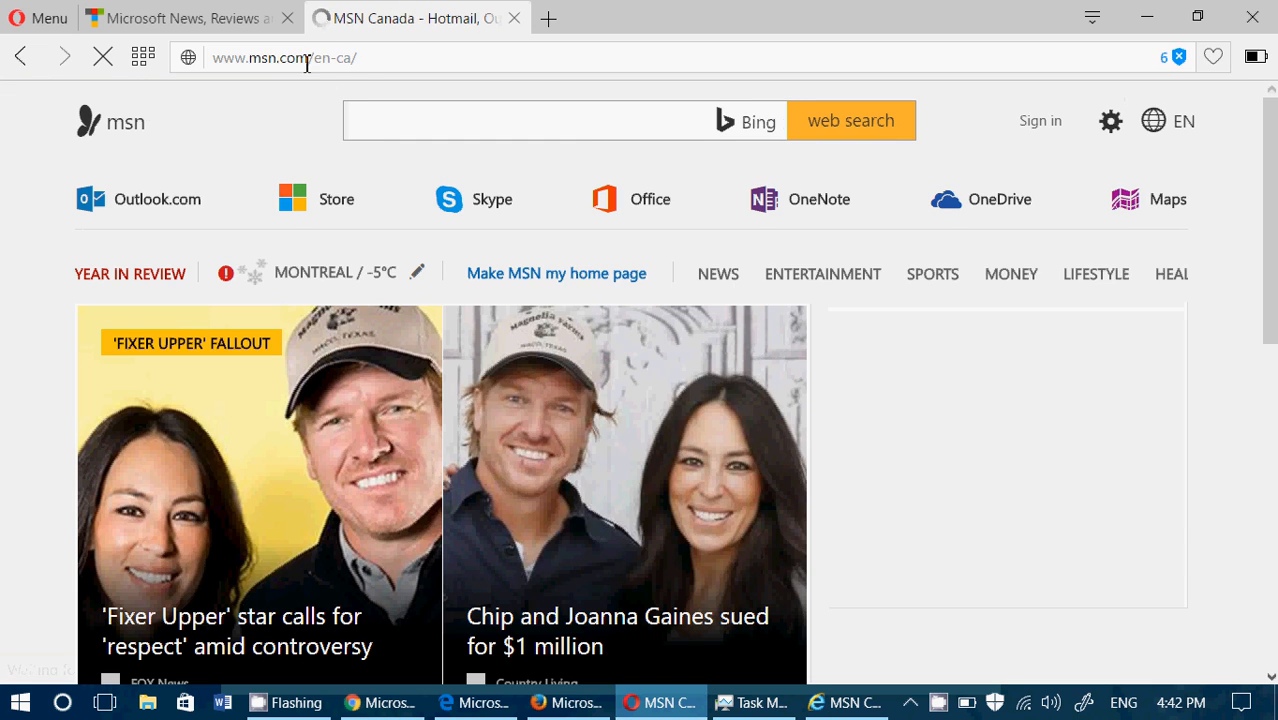
pyautogui.rightClick(284, 56)
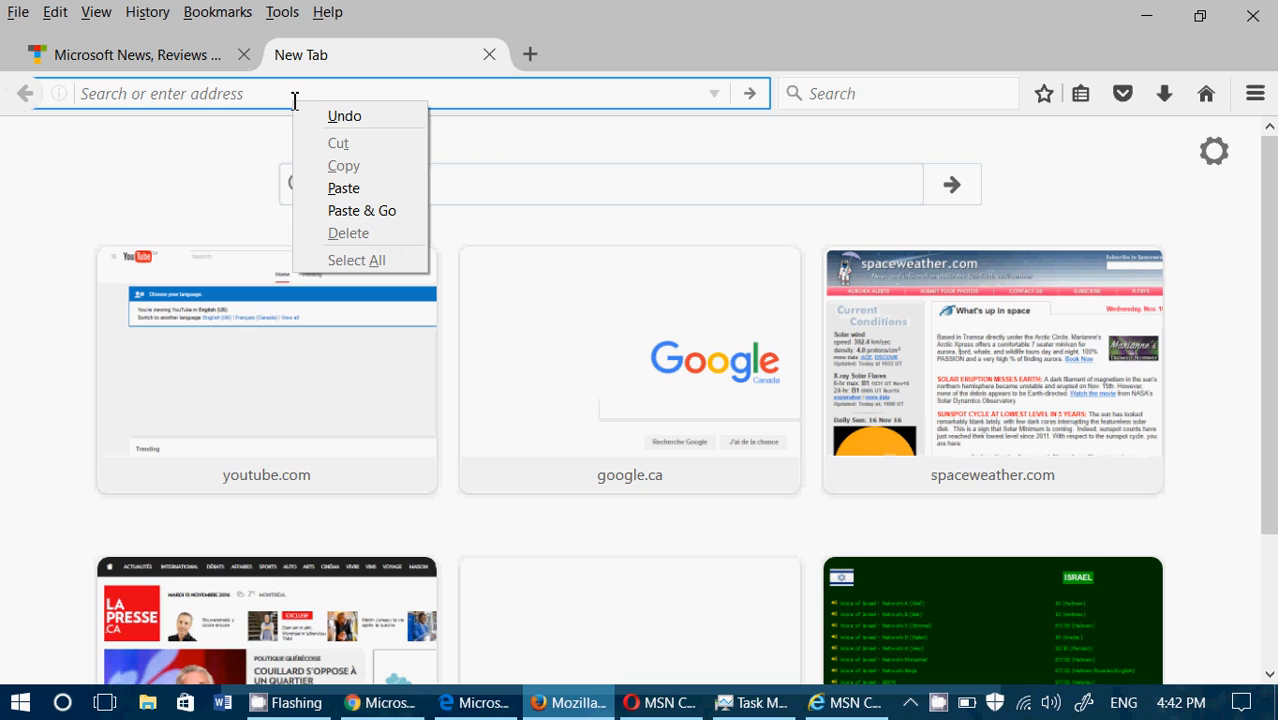
pyautogui.moveTo(350, 164)
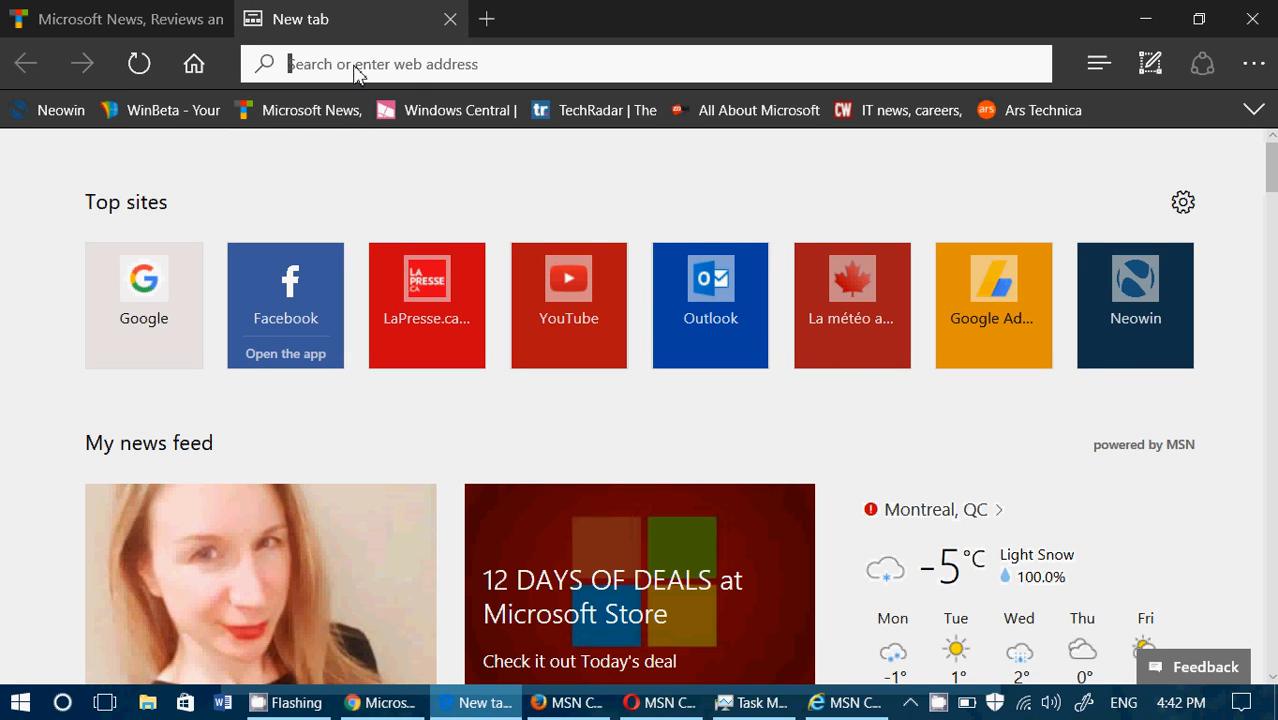
# Bring up the paste options on the Edge address box in its new tab
pyautogui.rightClick(360, 64)
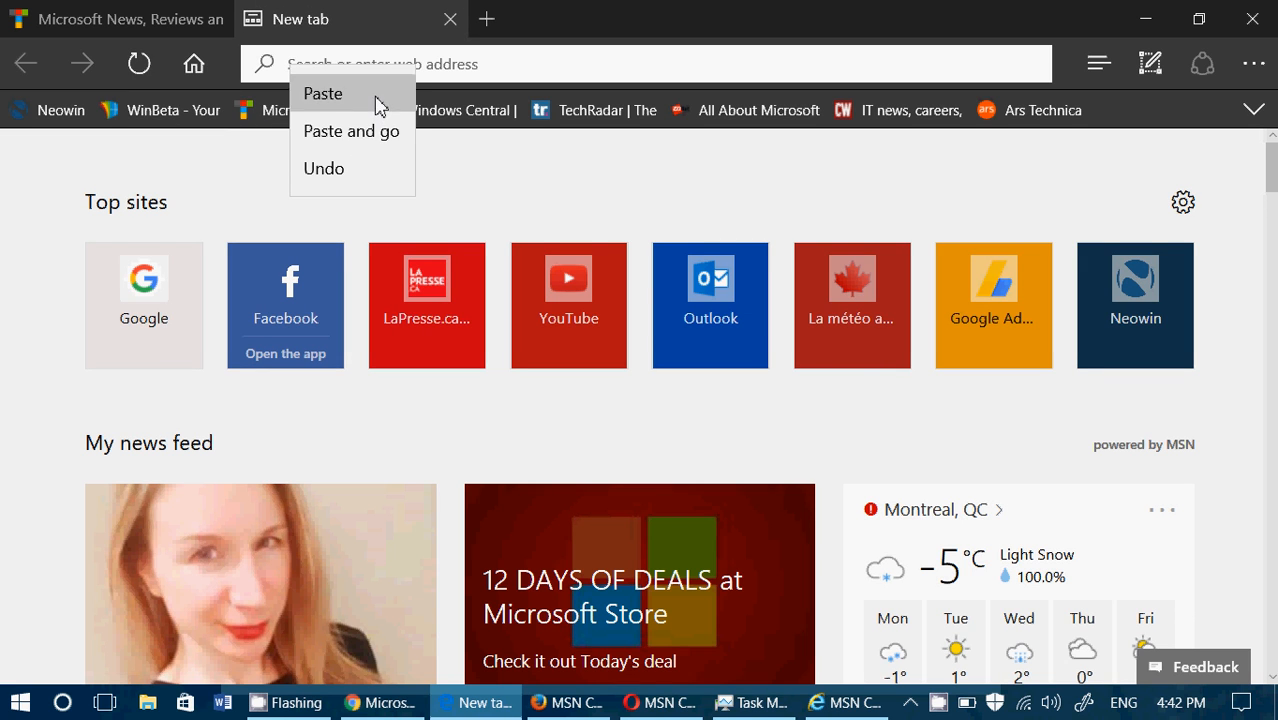